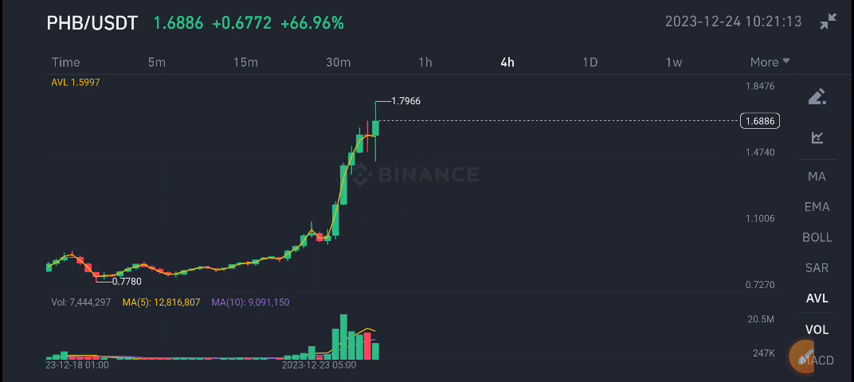
# Activate drawing mode over the PHB/USDT 4h candlestick chart via the pen icon.
pyautogui.click(822, 100)
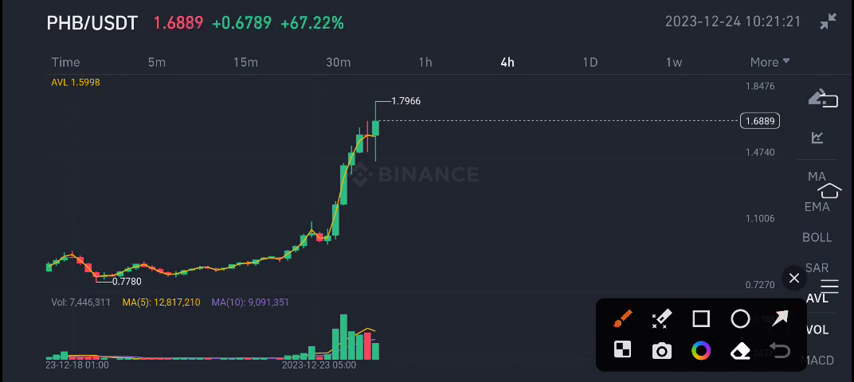
# Sketch a red circle on the 1.7966 high, an arrow at the ~67% gain and a stroke by the current price.
pyautogui.moveTo(356, 96); pyautogui.dragTo(430, 90)
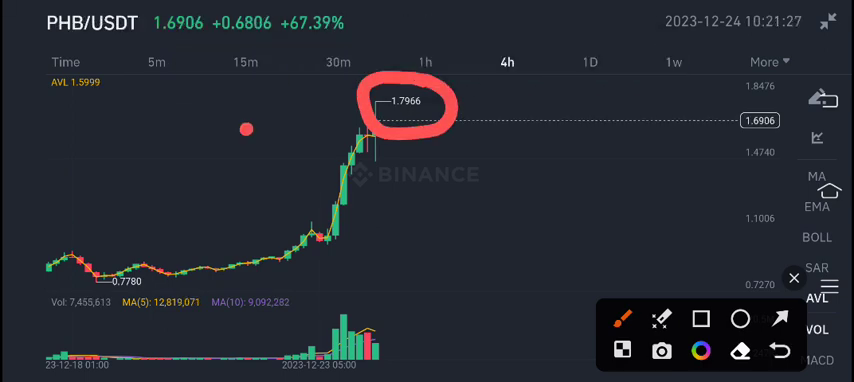
pyautogui.moveTo(240, 136); pyautogui.dragTo(336, 44)
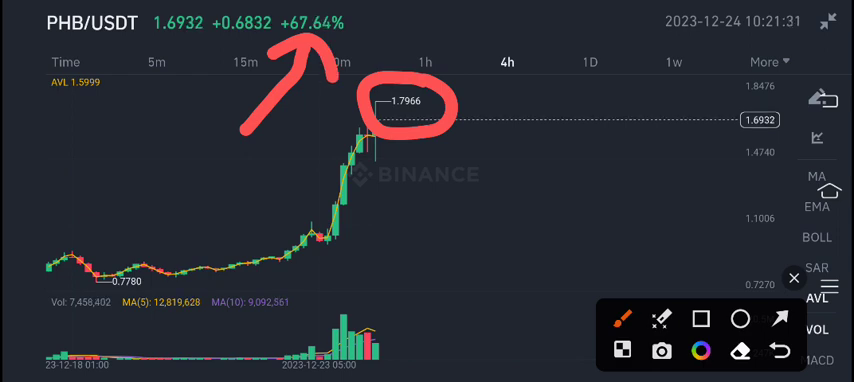
pyautogui.moveTo(700, 176); pyautogui.dragTo(740, 150)
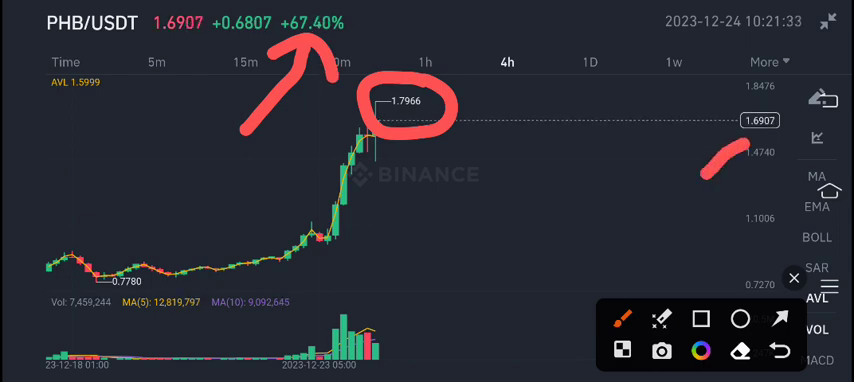
pyautogui.click(792, 278)
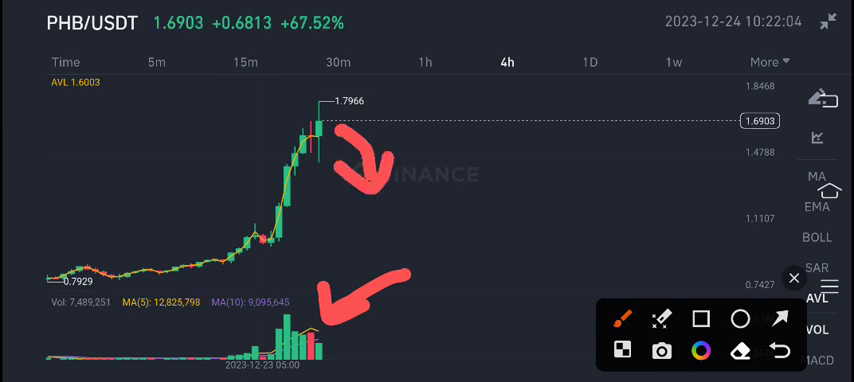
# Discard all red sketches and close the drawing tools, leaving the chart clean.
pyautogui.click(792, 278)
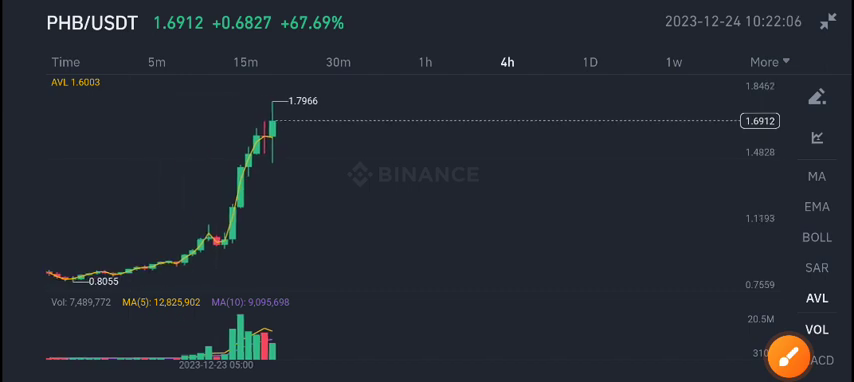